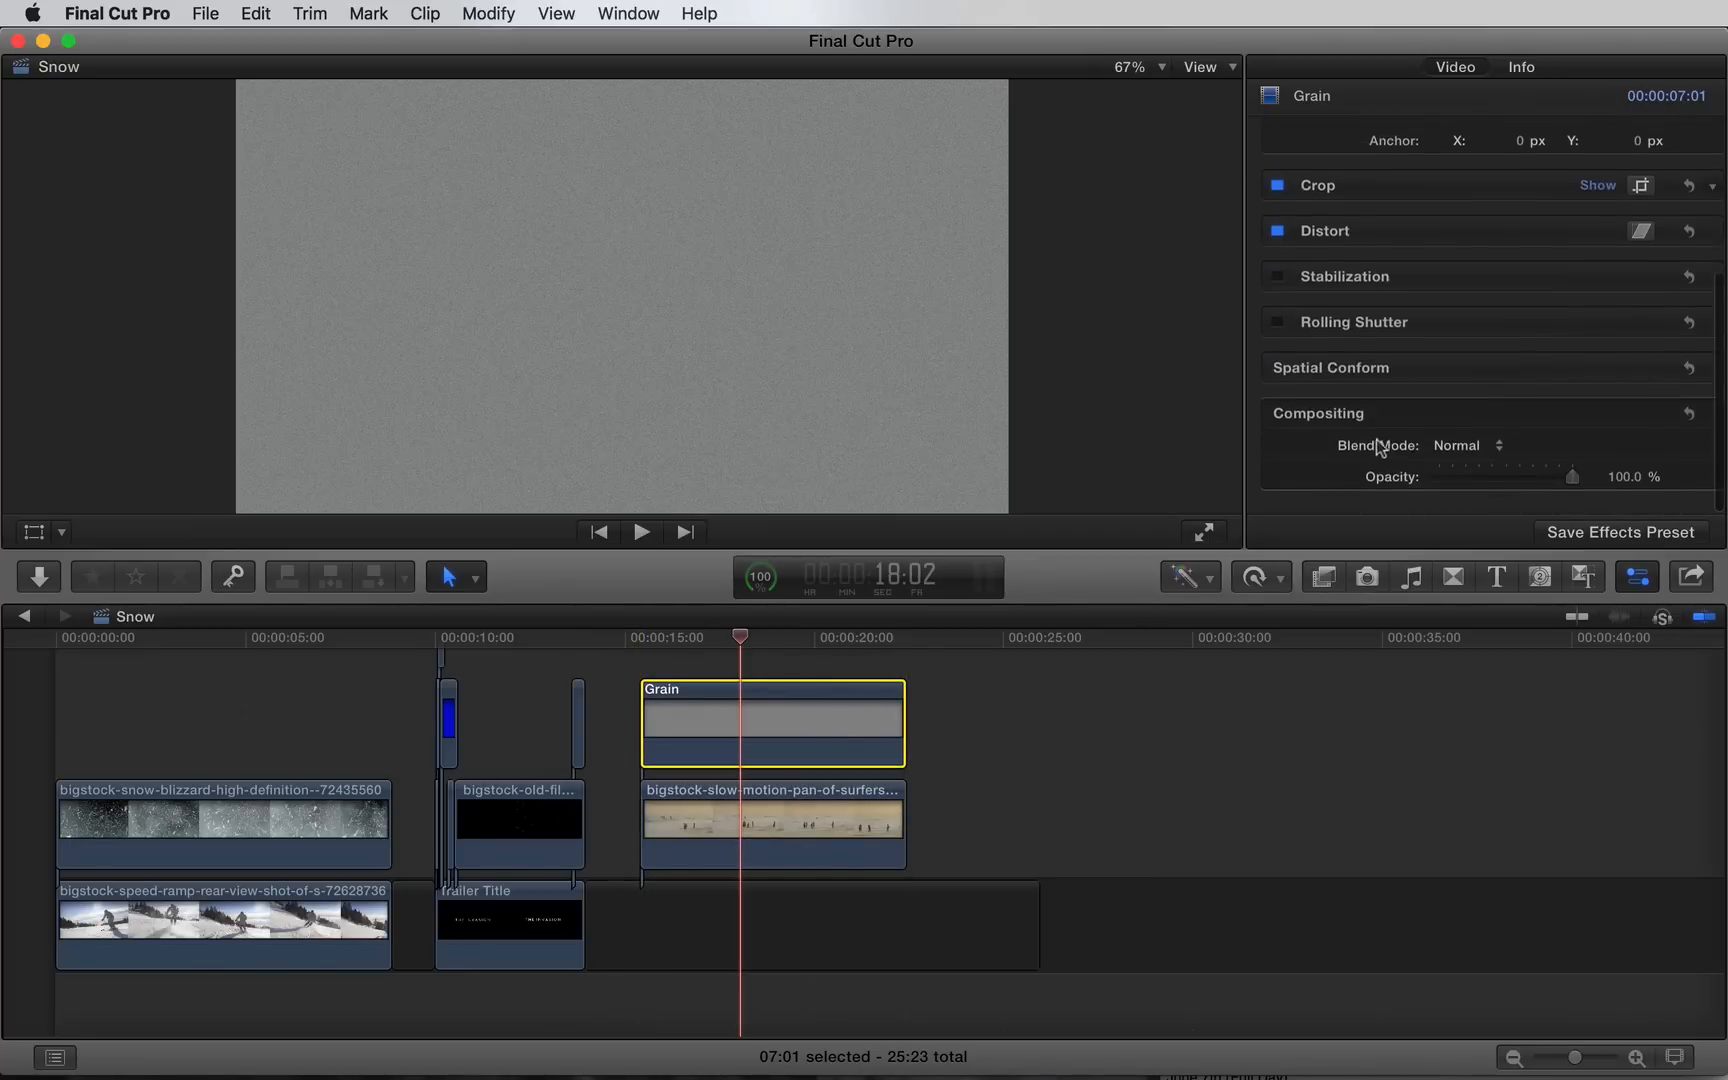
# - Bring up the Skiing project with the Snow clip stacked above the skiing shot
pyautogui.click(1462, 446)
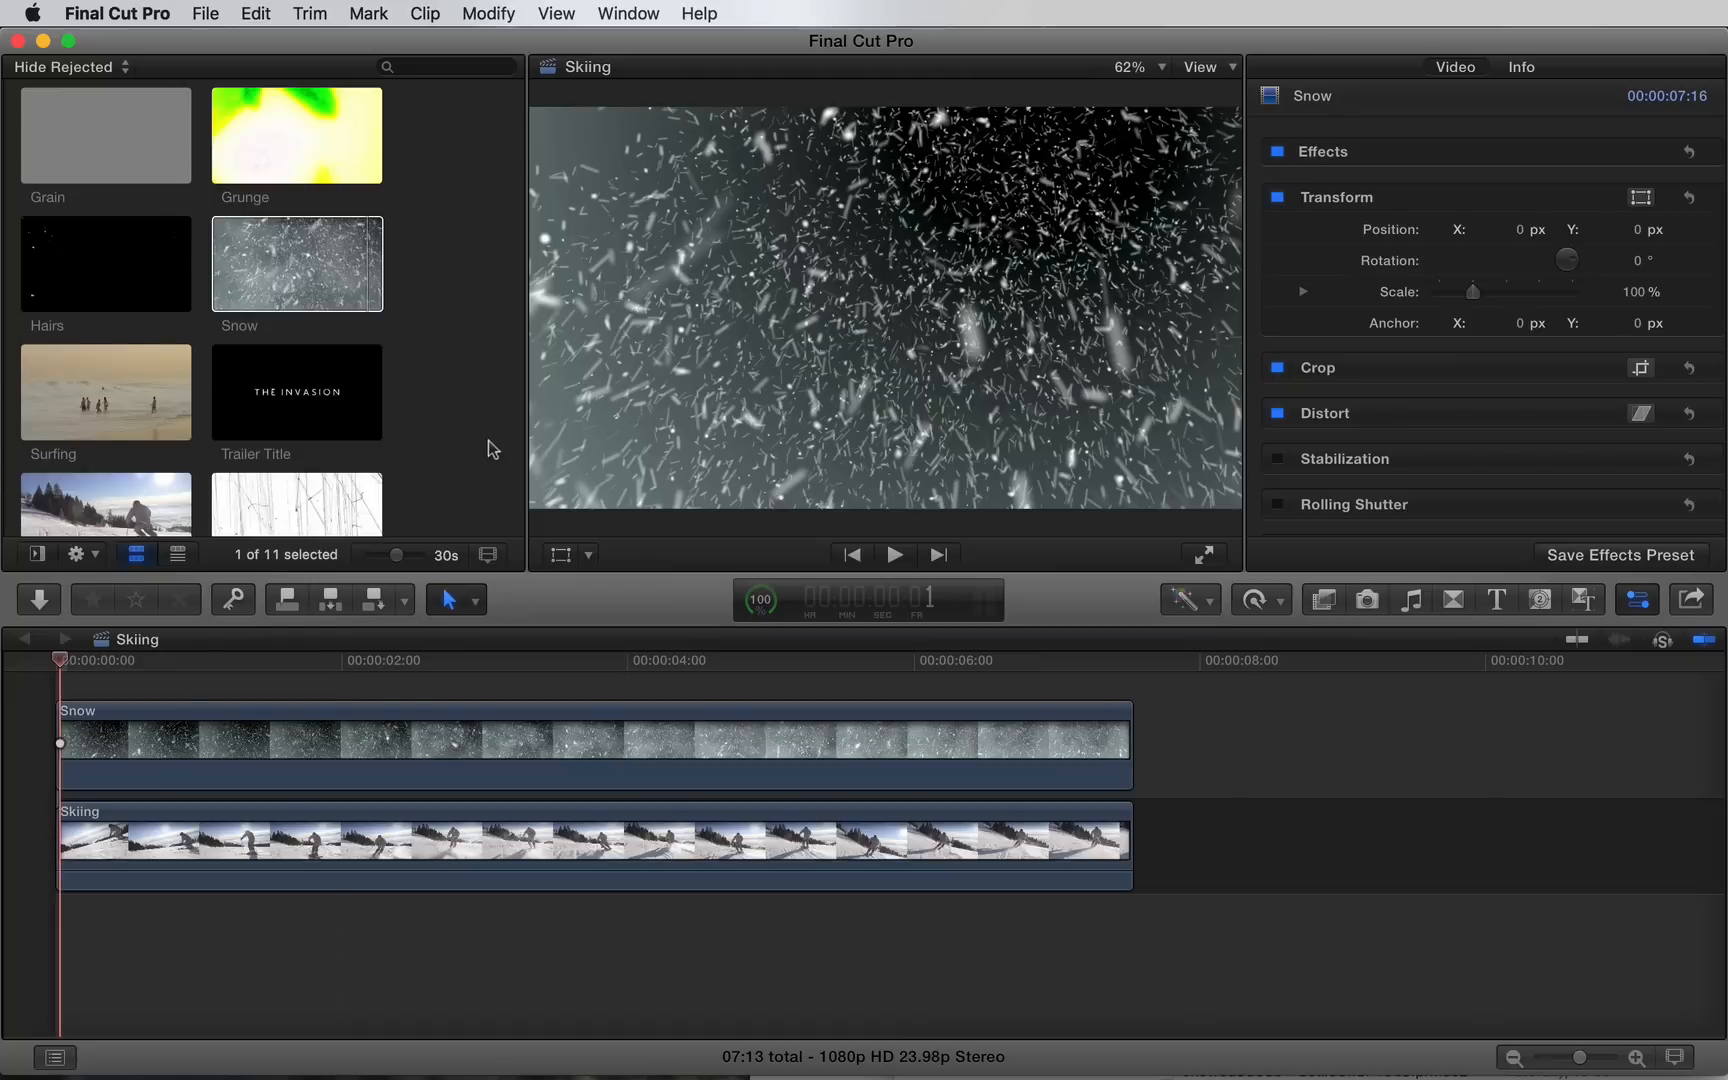
# - Set the Snow overlay clip's blend mode to Screen over the skiing footage
pyautogui.click(484, 744)
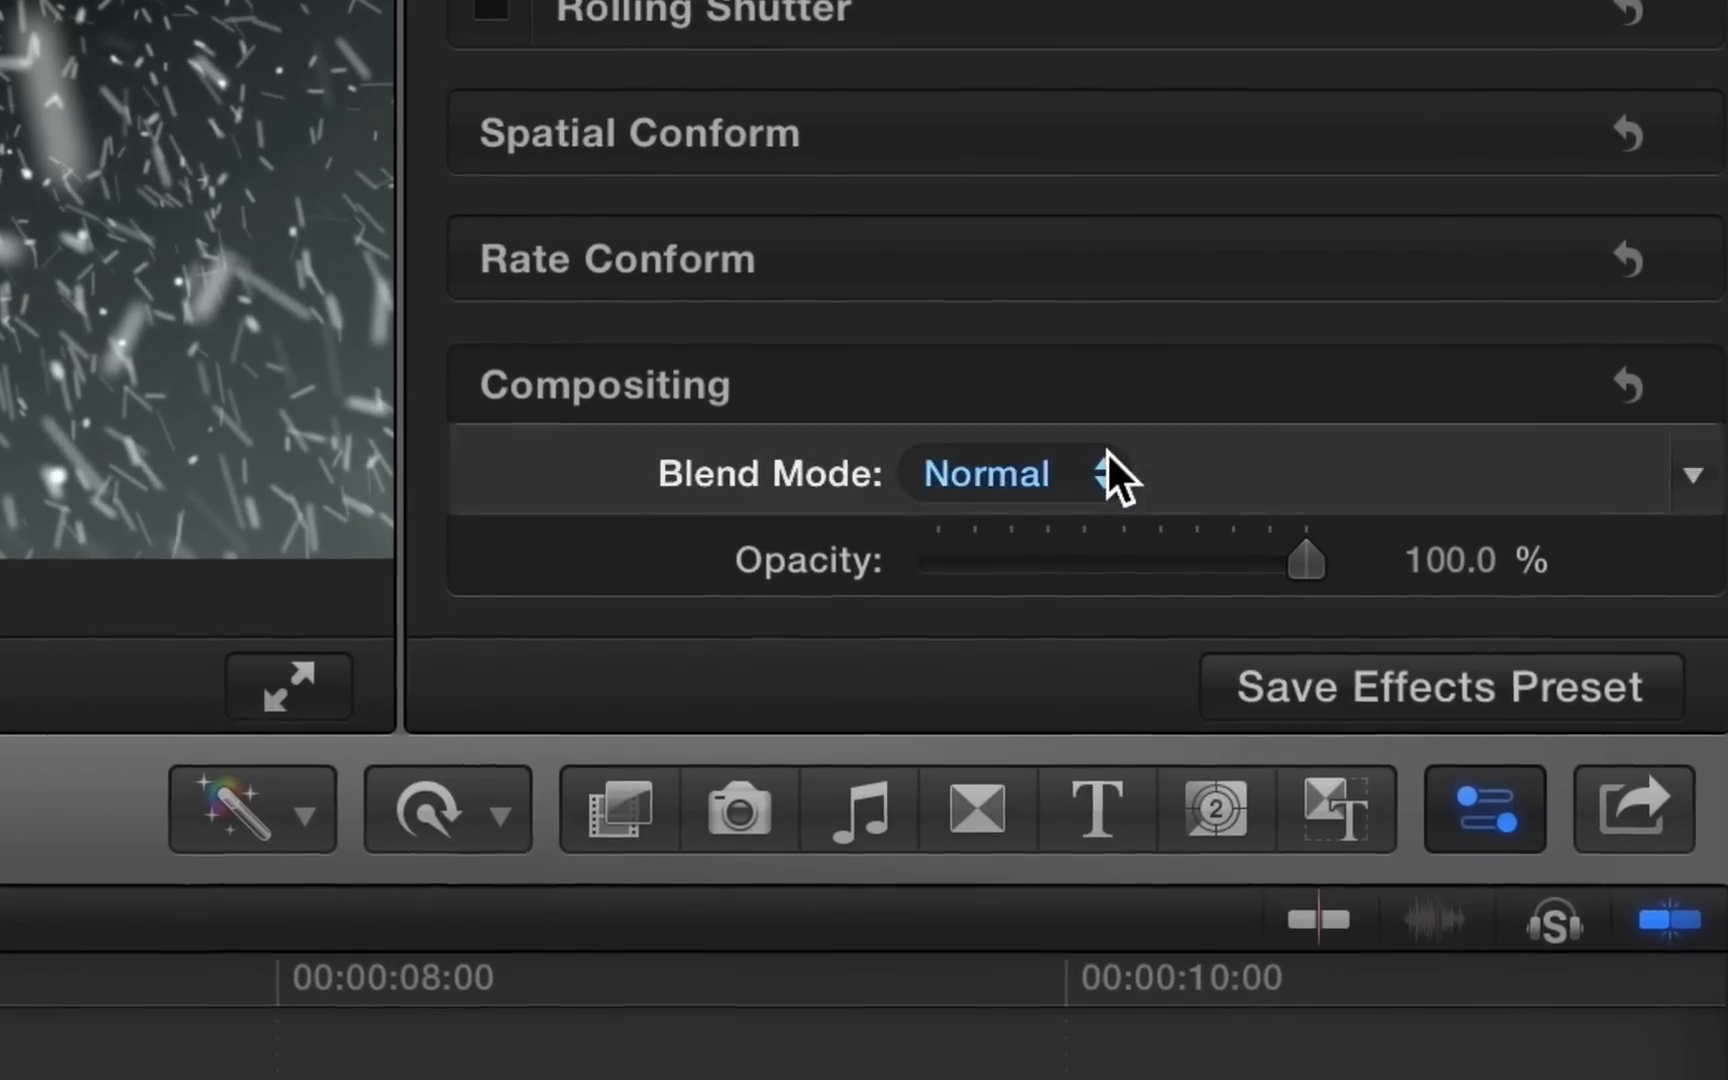
pyautogui.click(1014, 474)
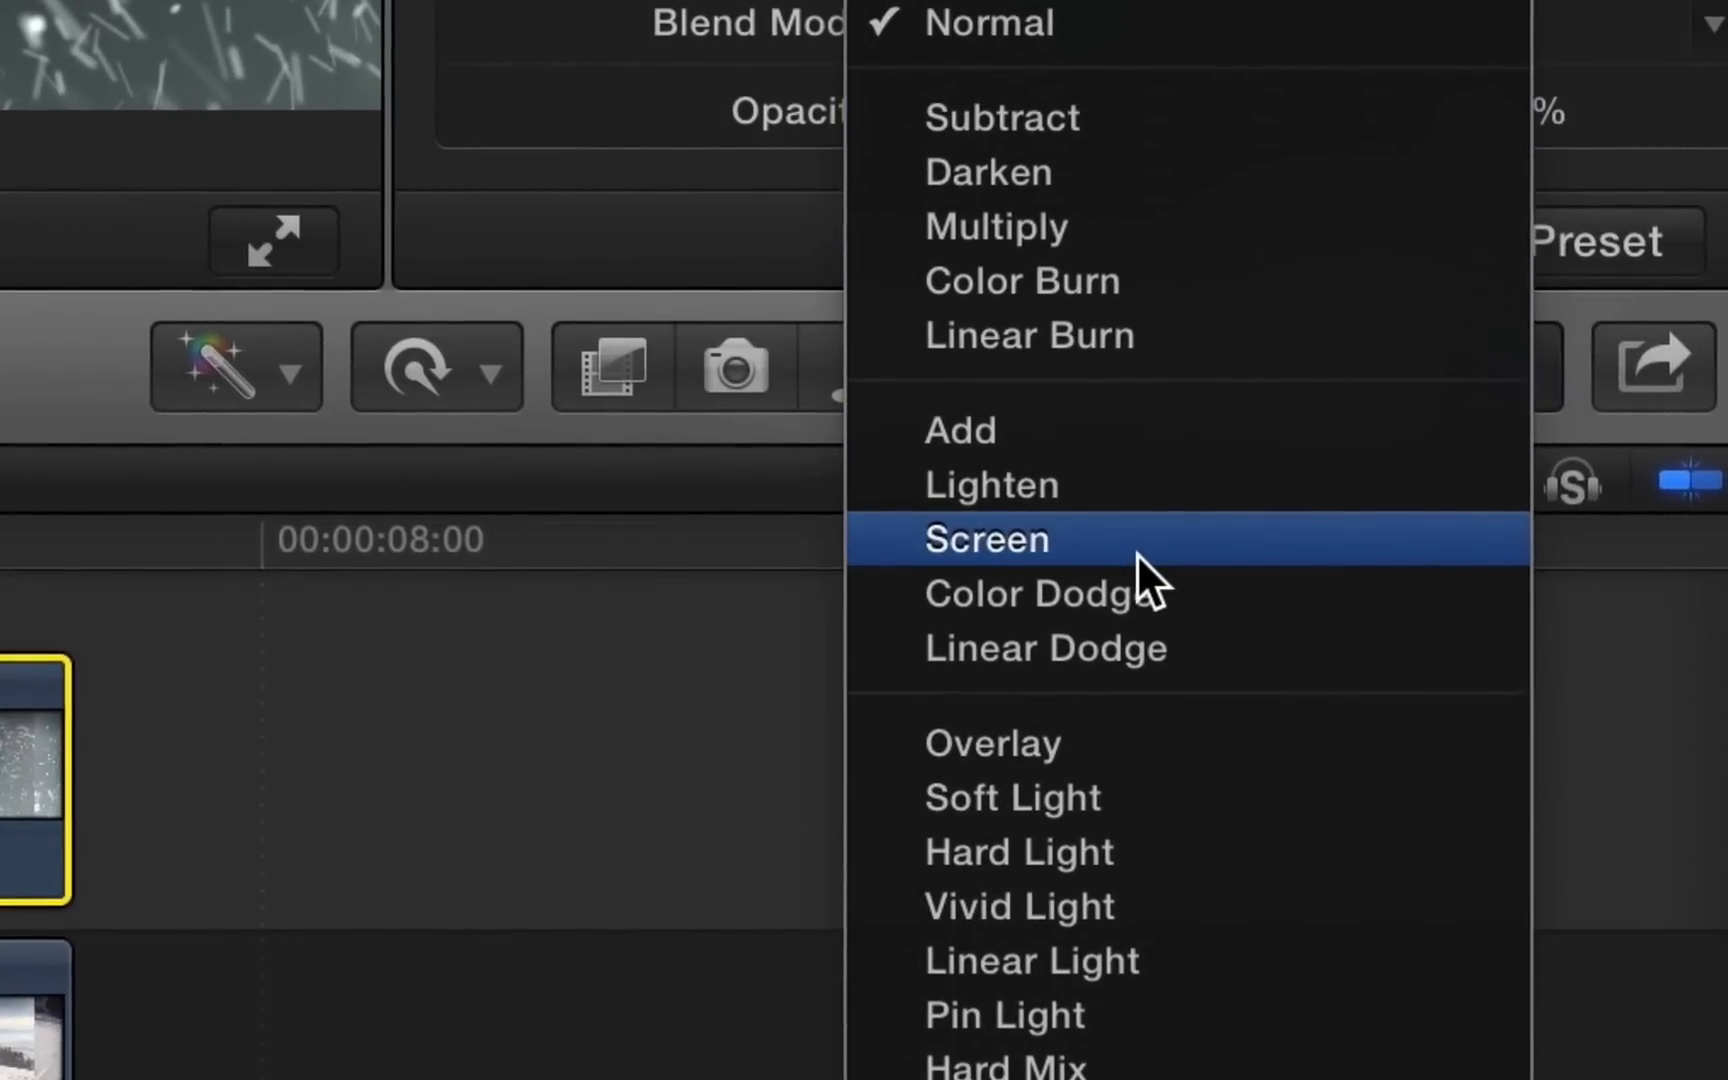
pyautogui.click(986, 538)
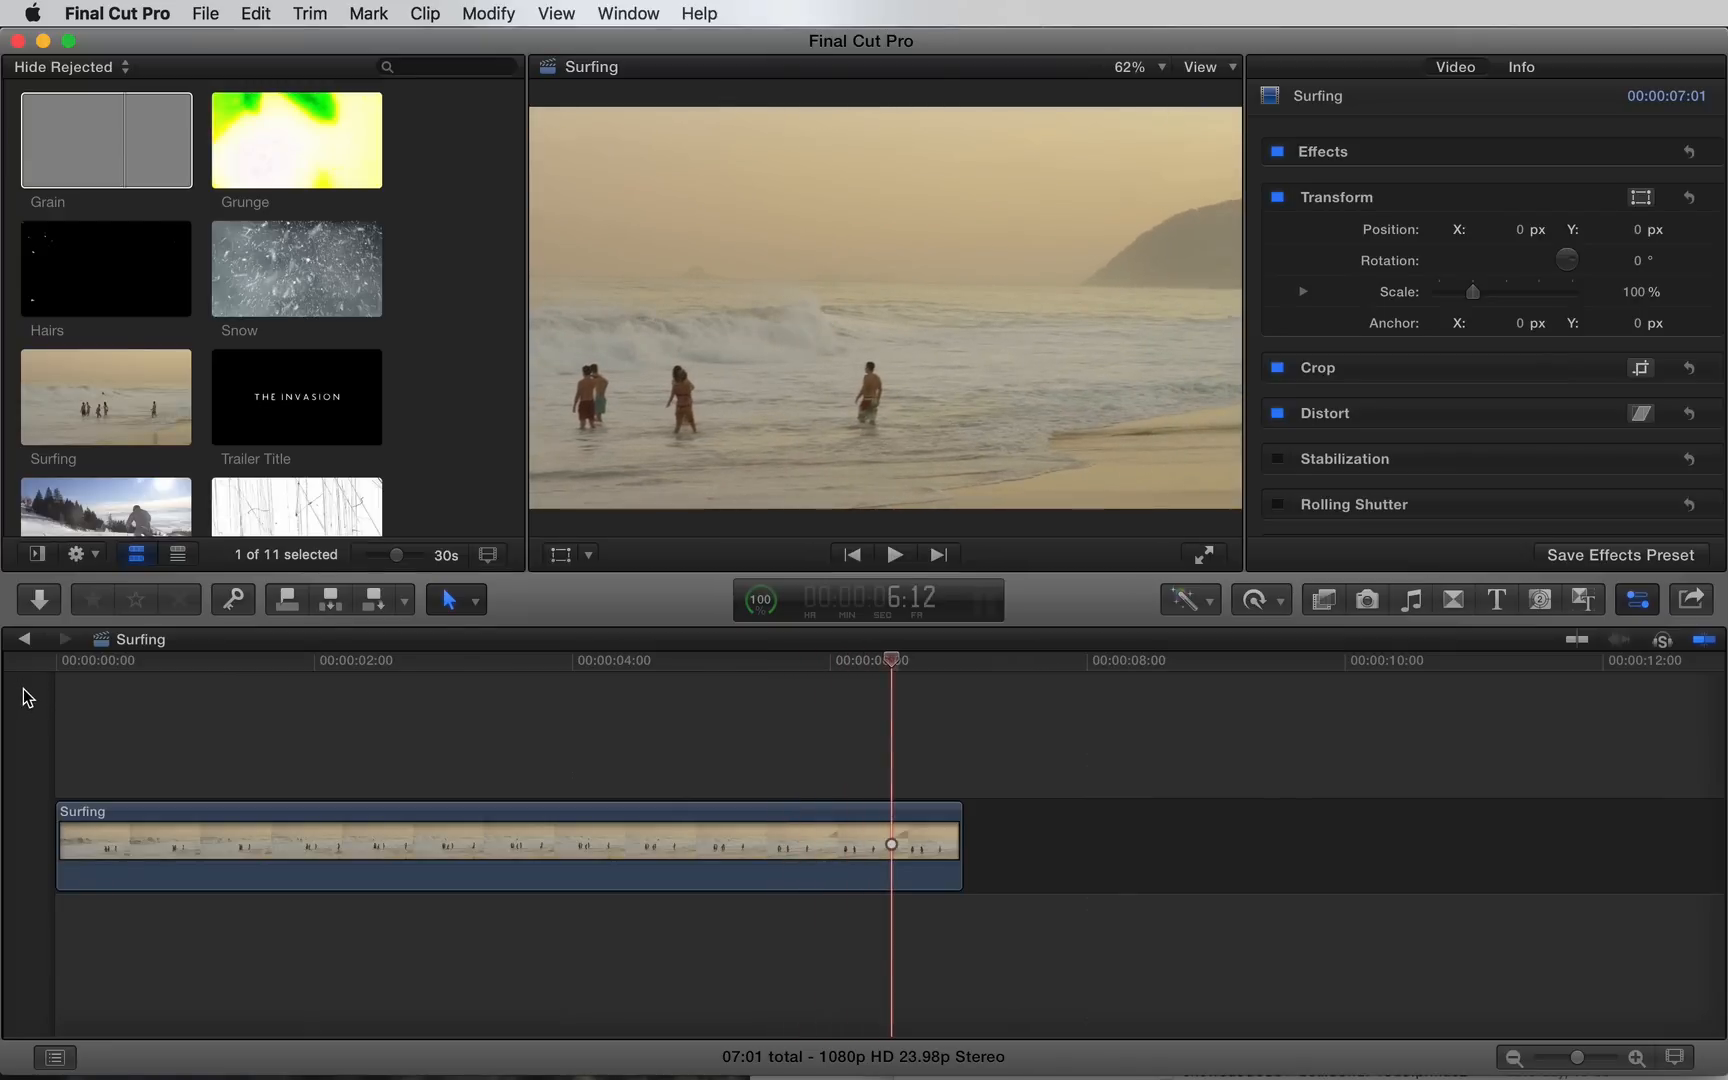
# - Switch to the Surfing project and blend the Grain overlay with Linear Dodge
pyautogui.click(106, 140)
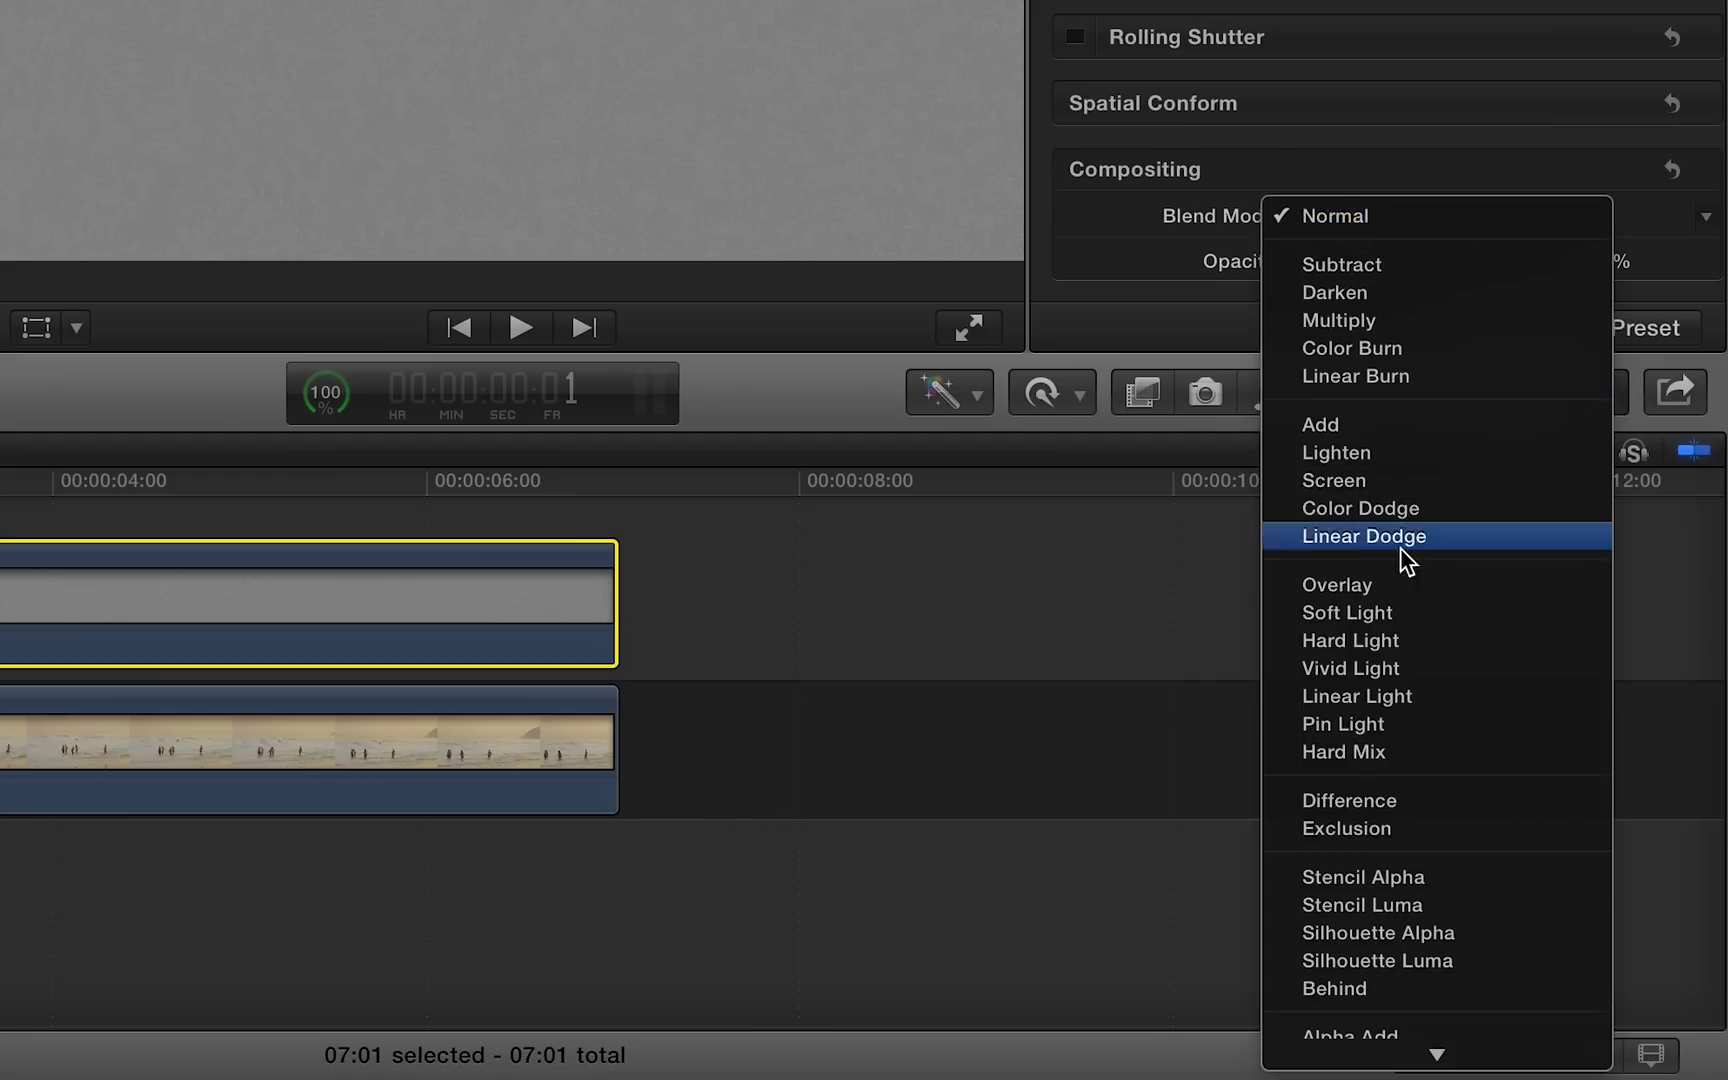
pyautogui.click(1336, 584)
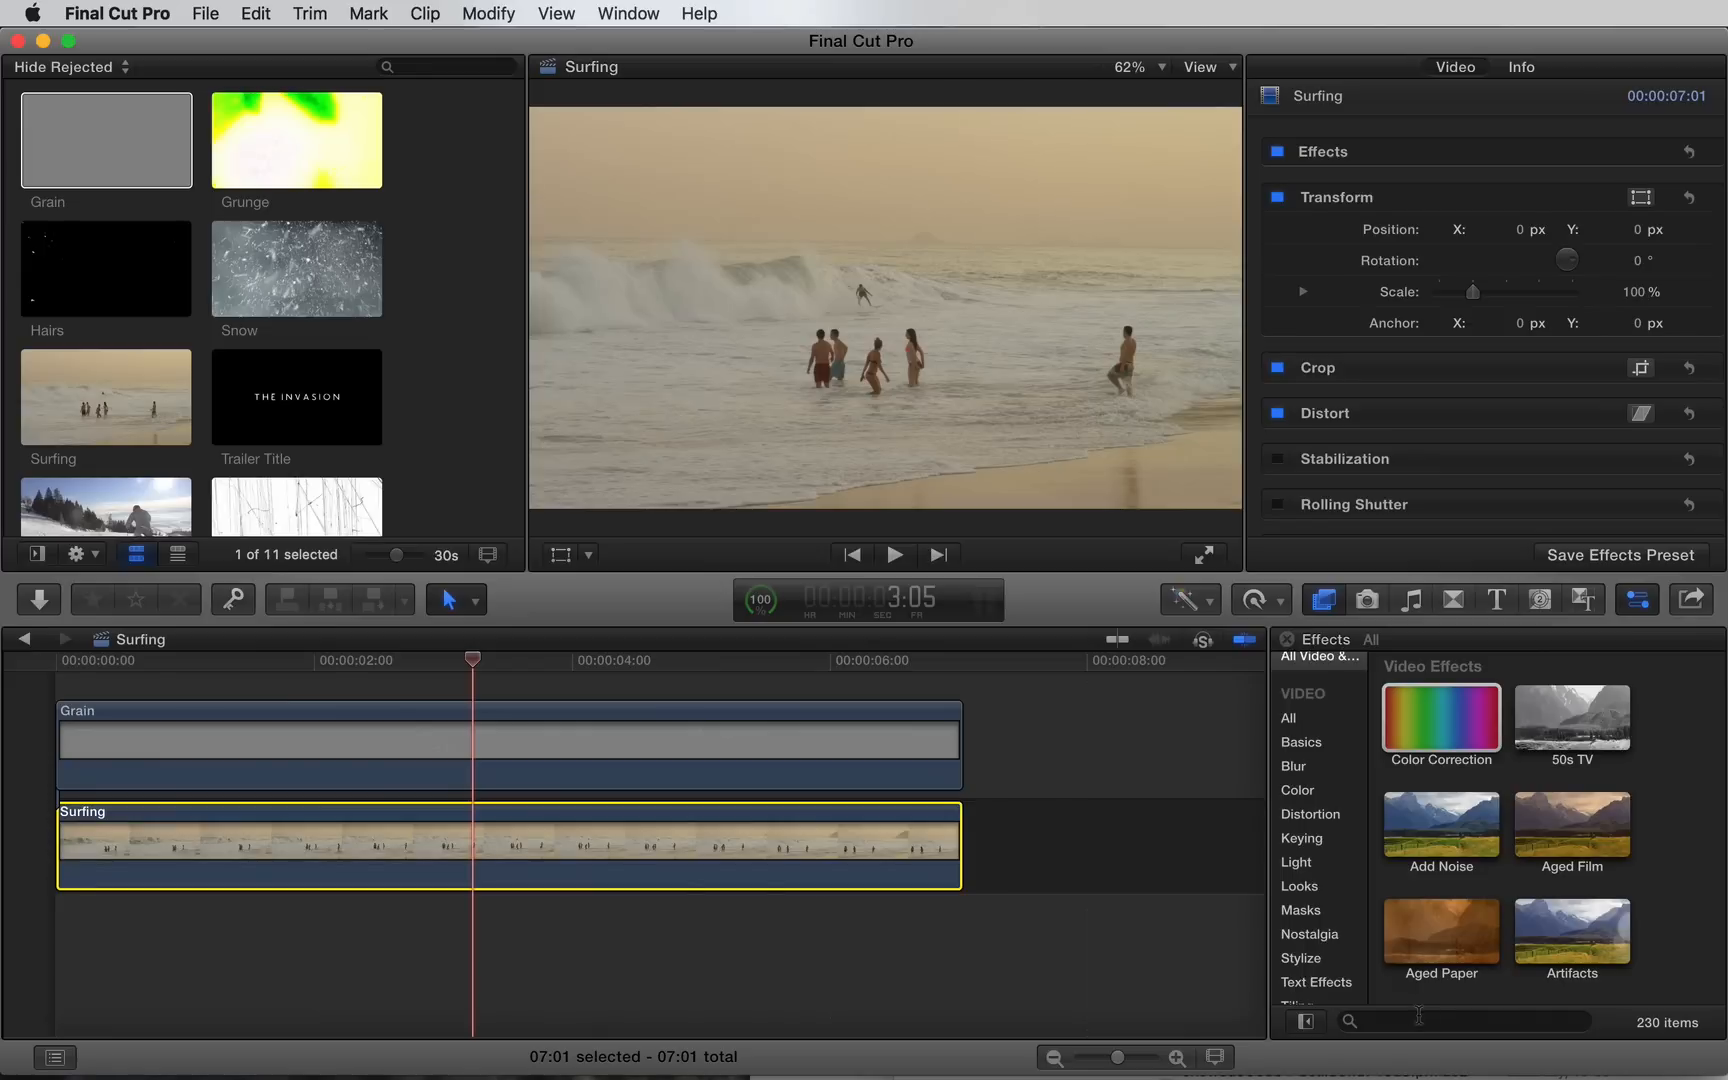
# - Search the Effects Browser for 'bleach' looks
pyautogui.write('bleach')
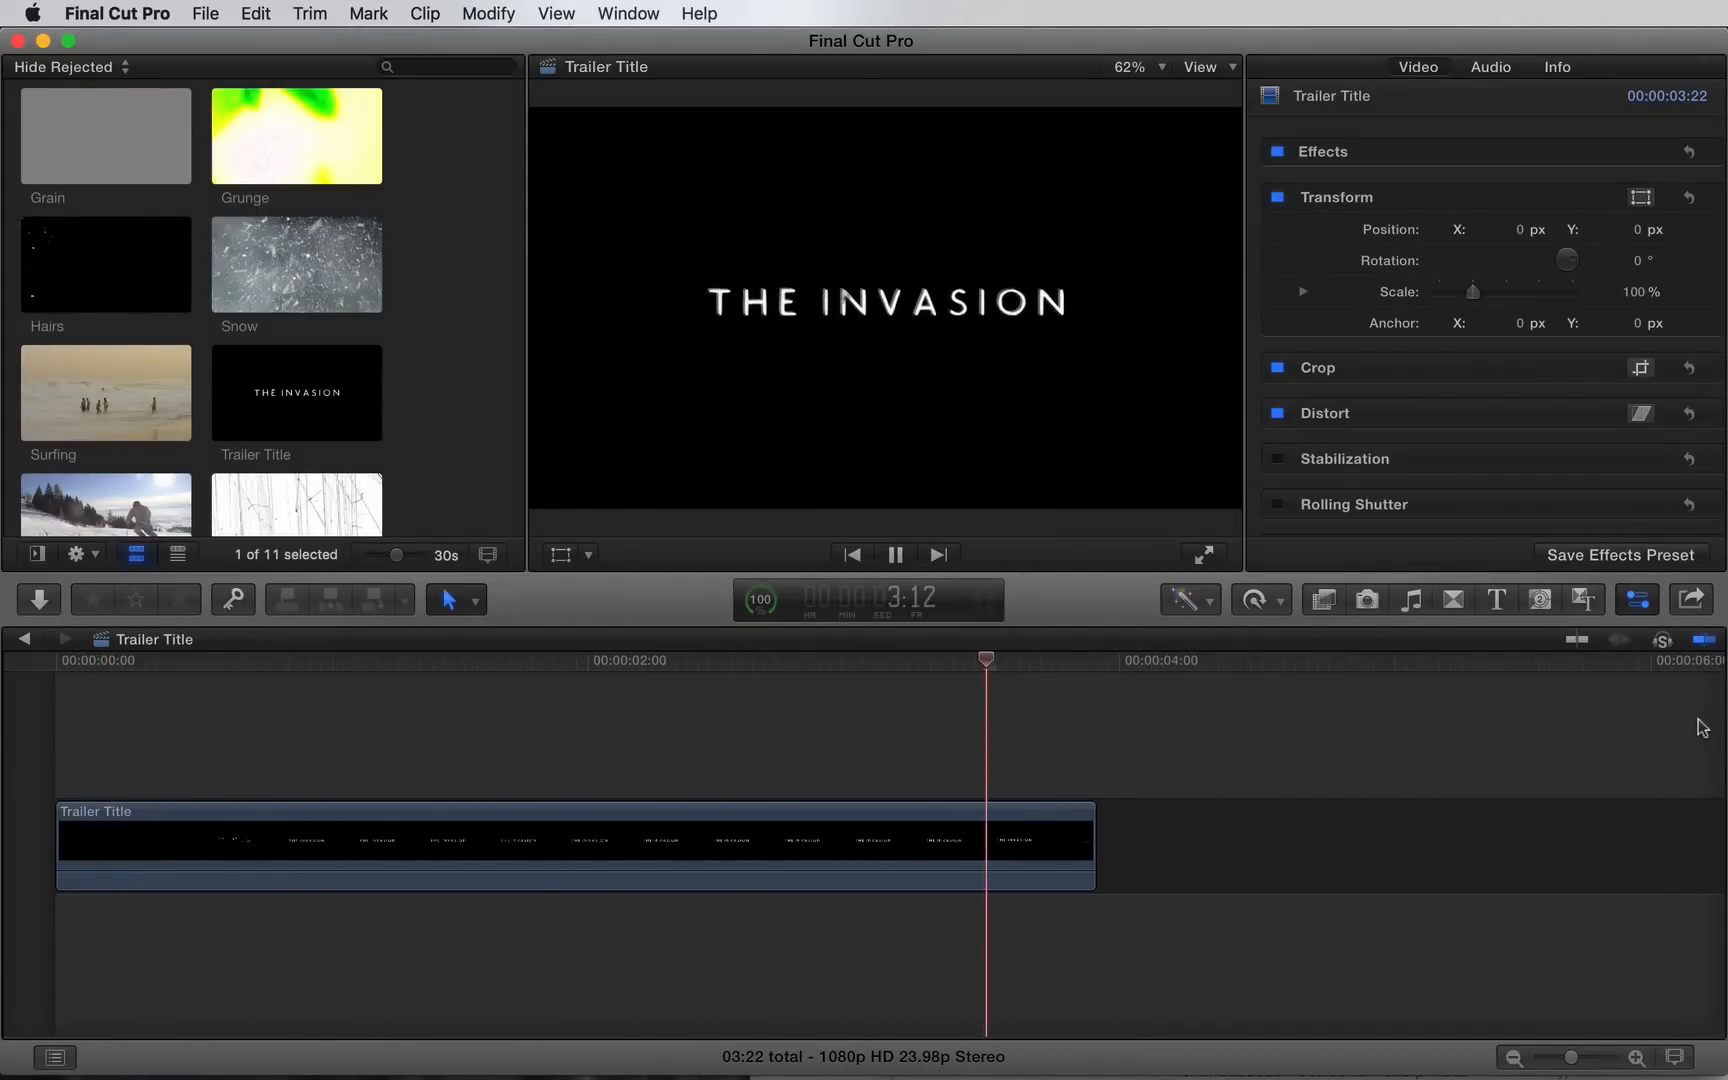
# - Switch to the Trailer Title project and set a Grunge overlay's blend mode to Screen
pyautogui.click(104, 268)
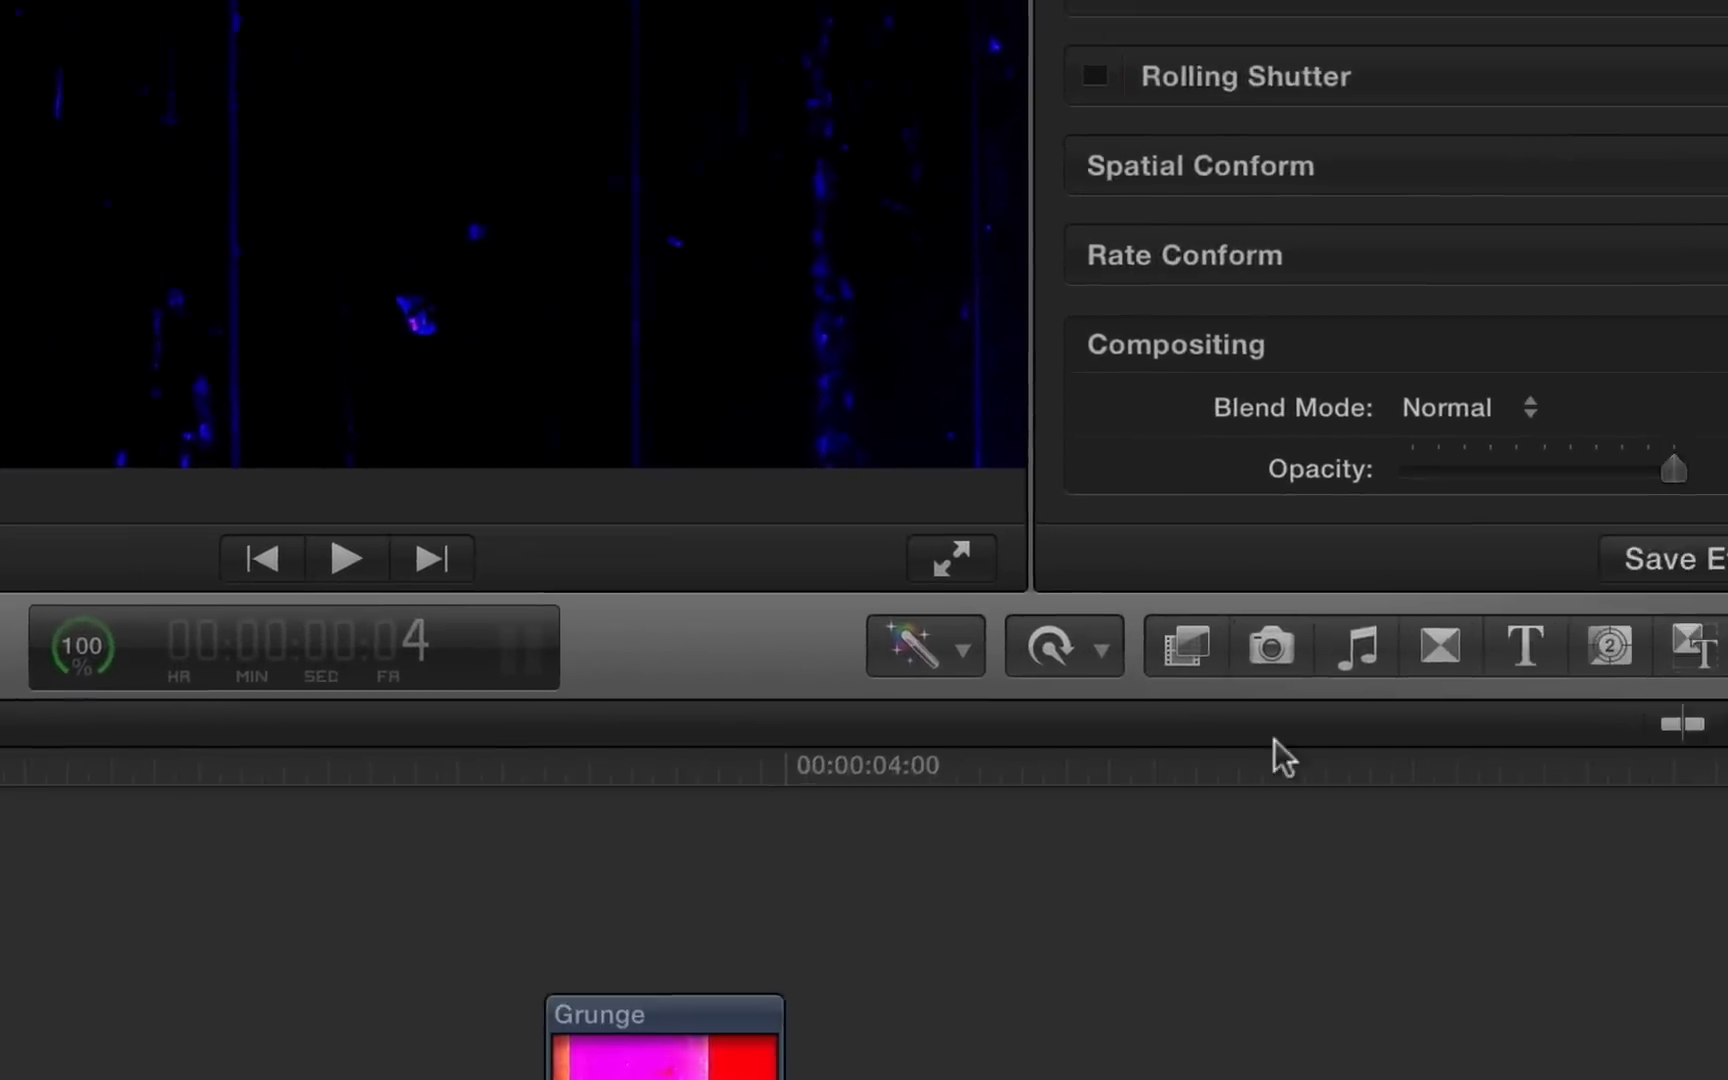
pyautogui.click(1466, 408)
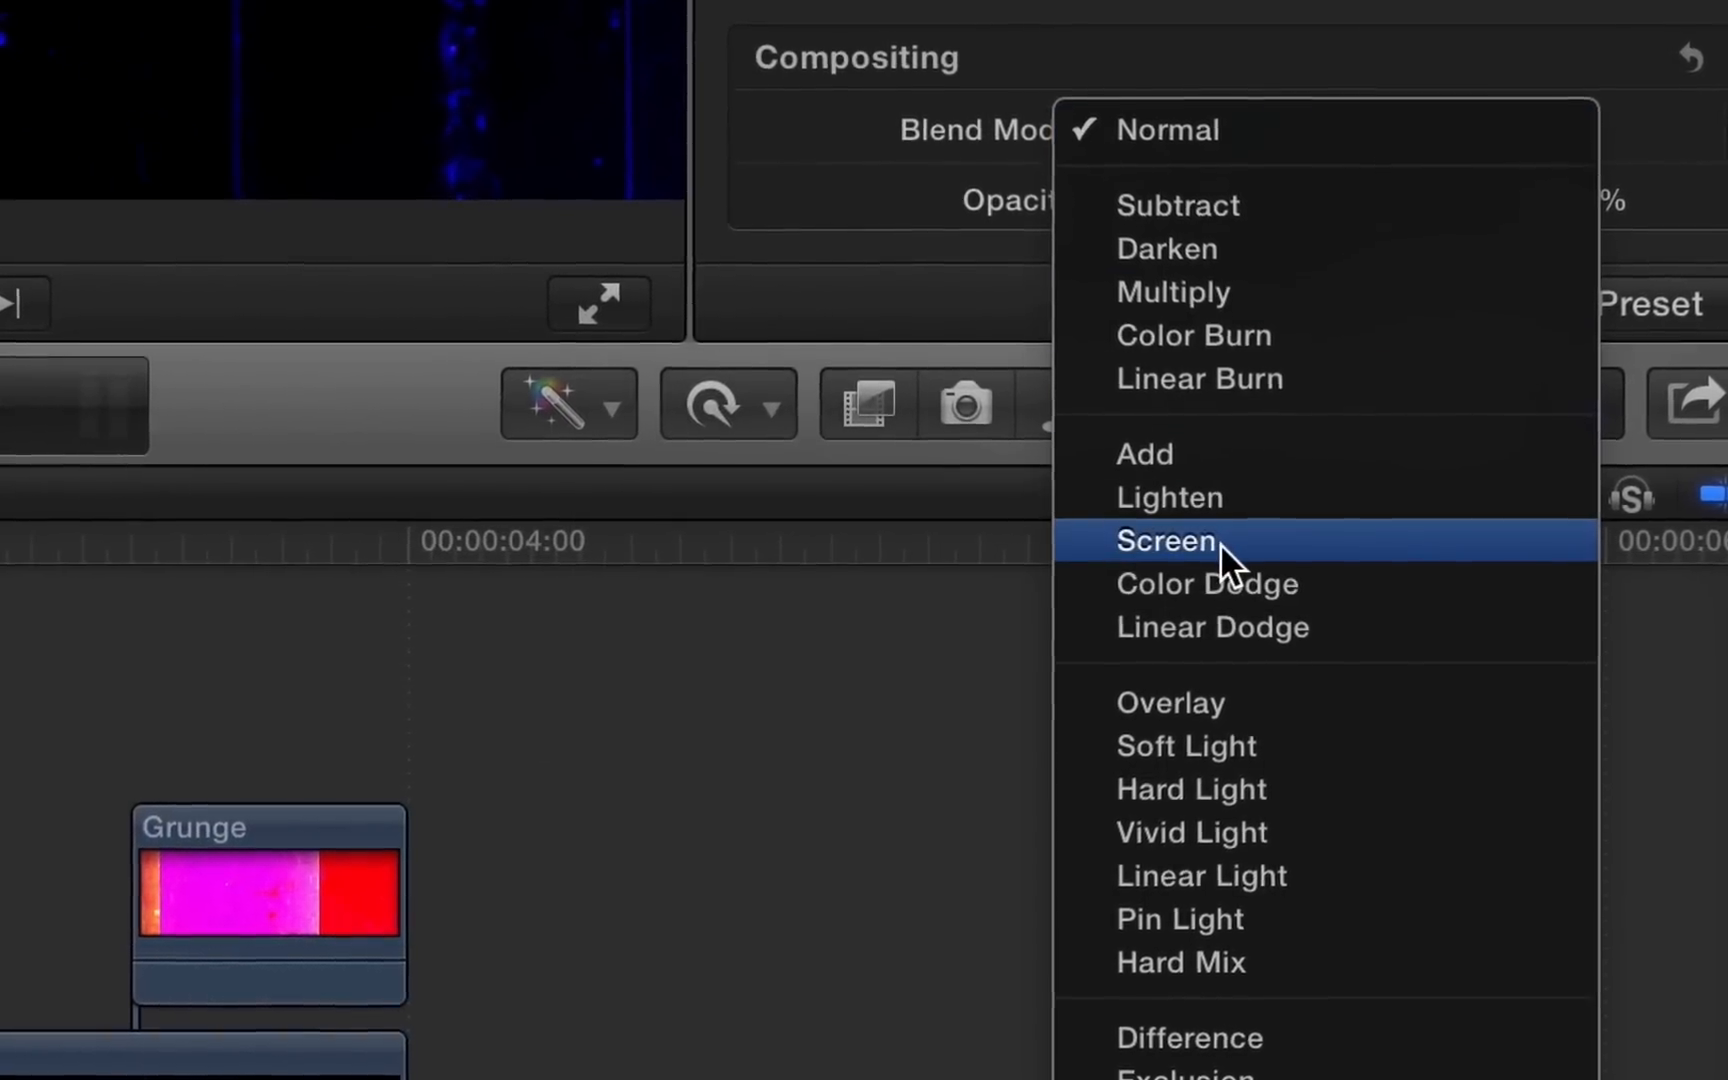
pyautogui.click(1164, 540)
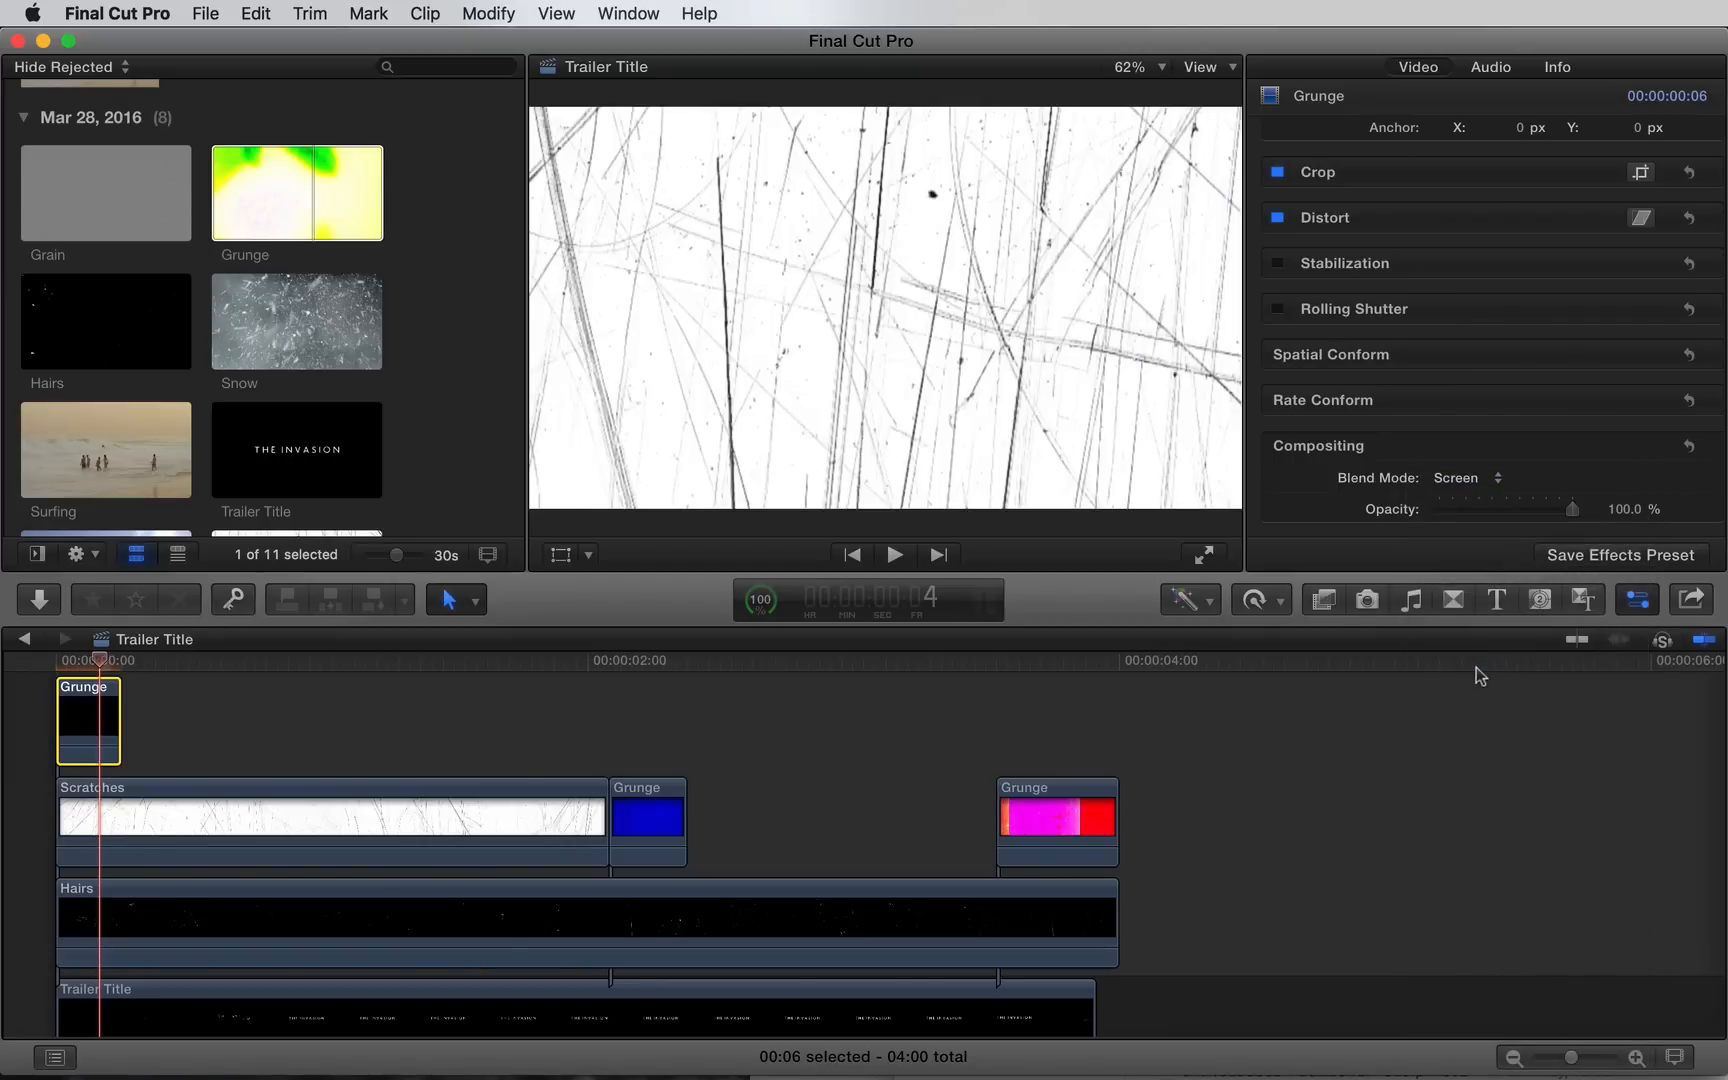
# - Check the Scratches and end Grunge overlays on the title, then preview the Grain clip from the library
pyautogui.click(342, 660)
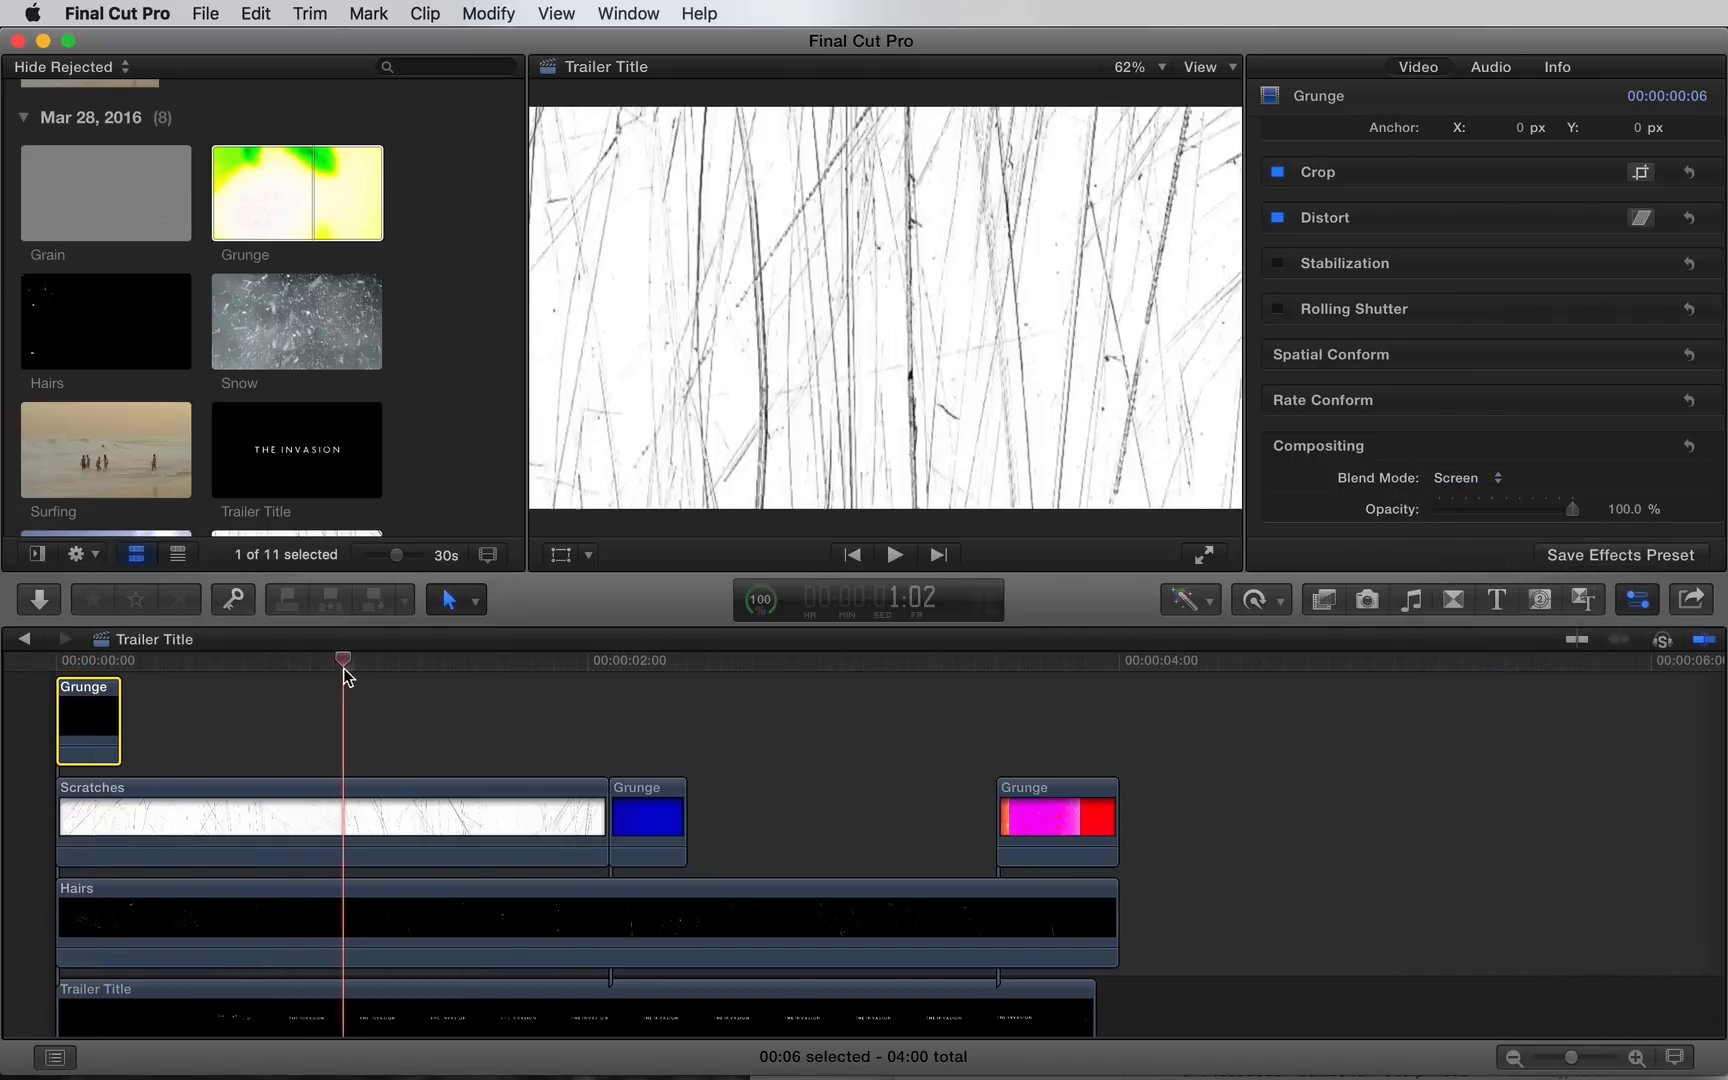
pyautogui.click(330, 822)
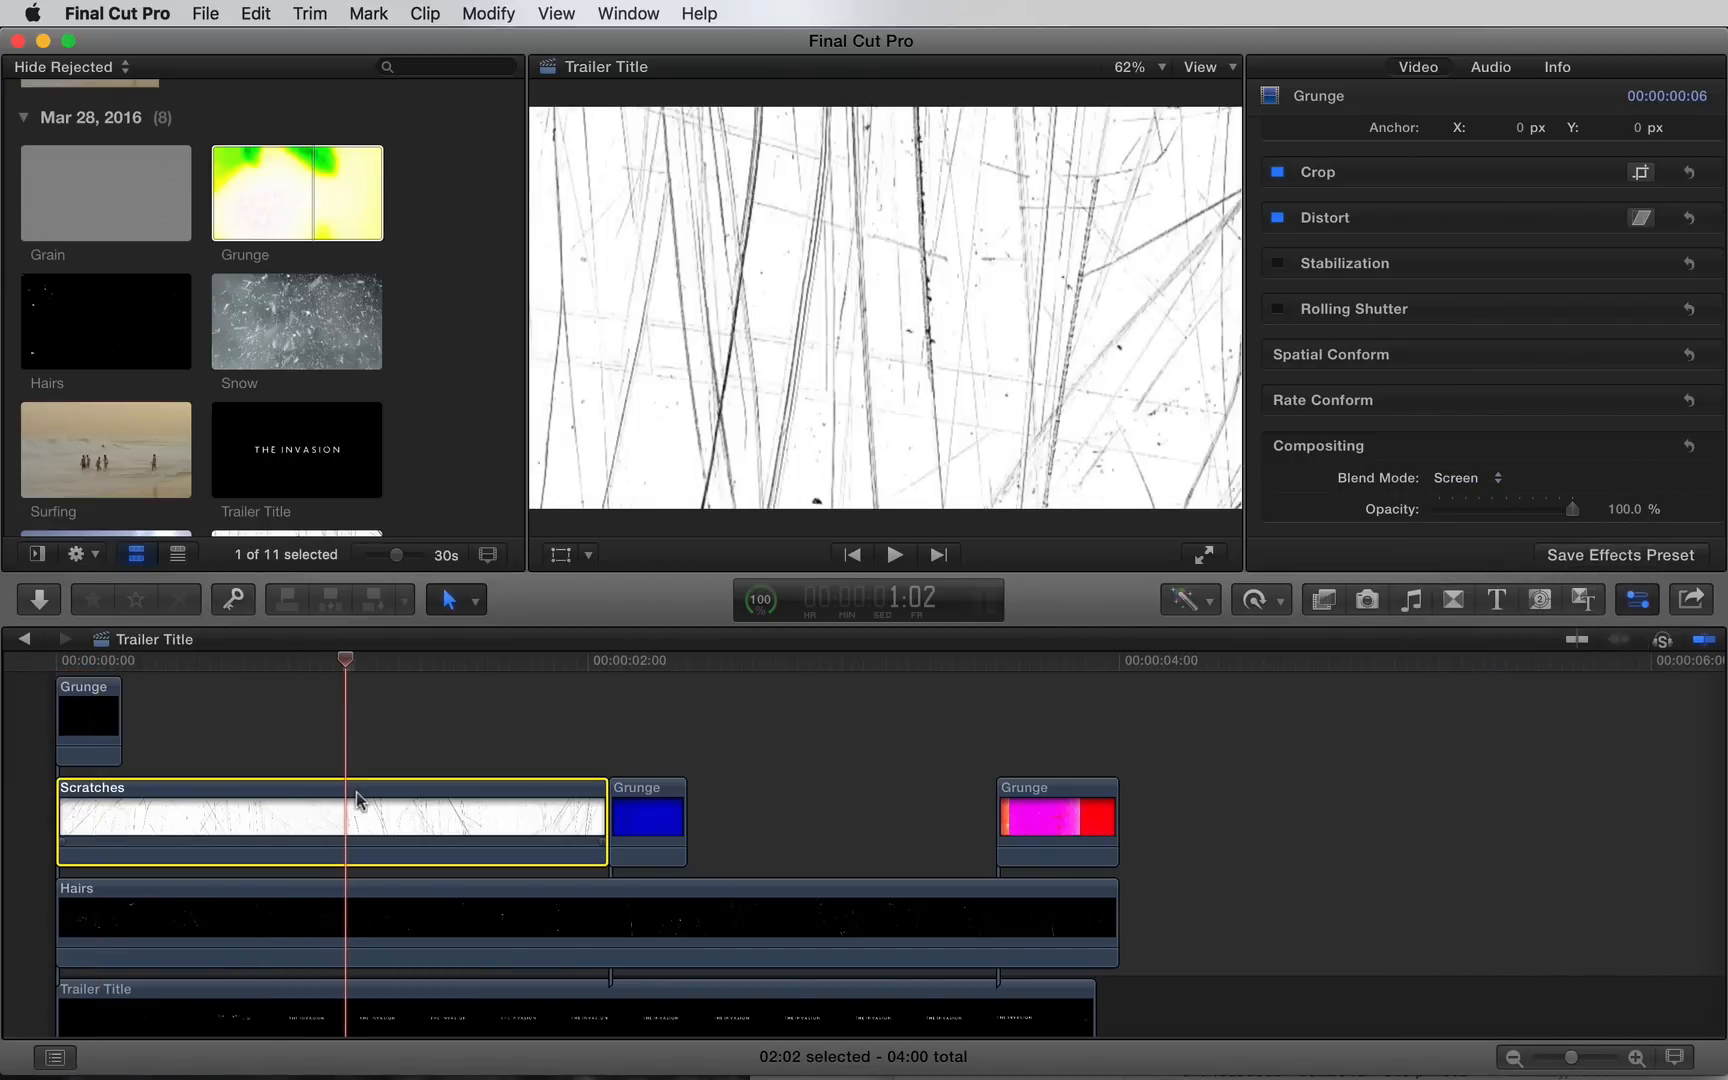
pyautogui.click(1466, 478)
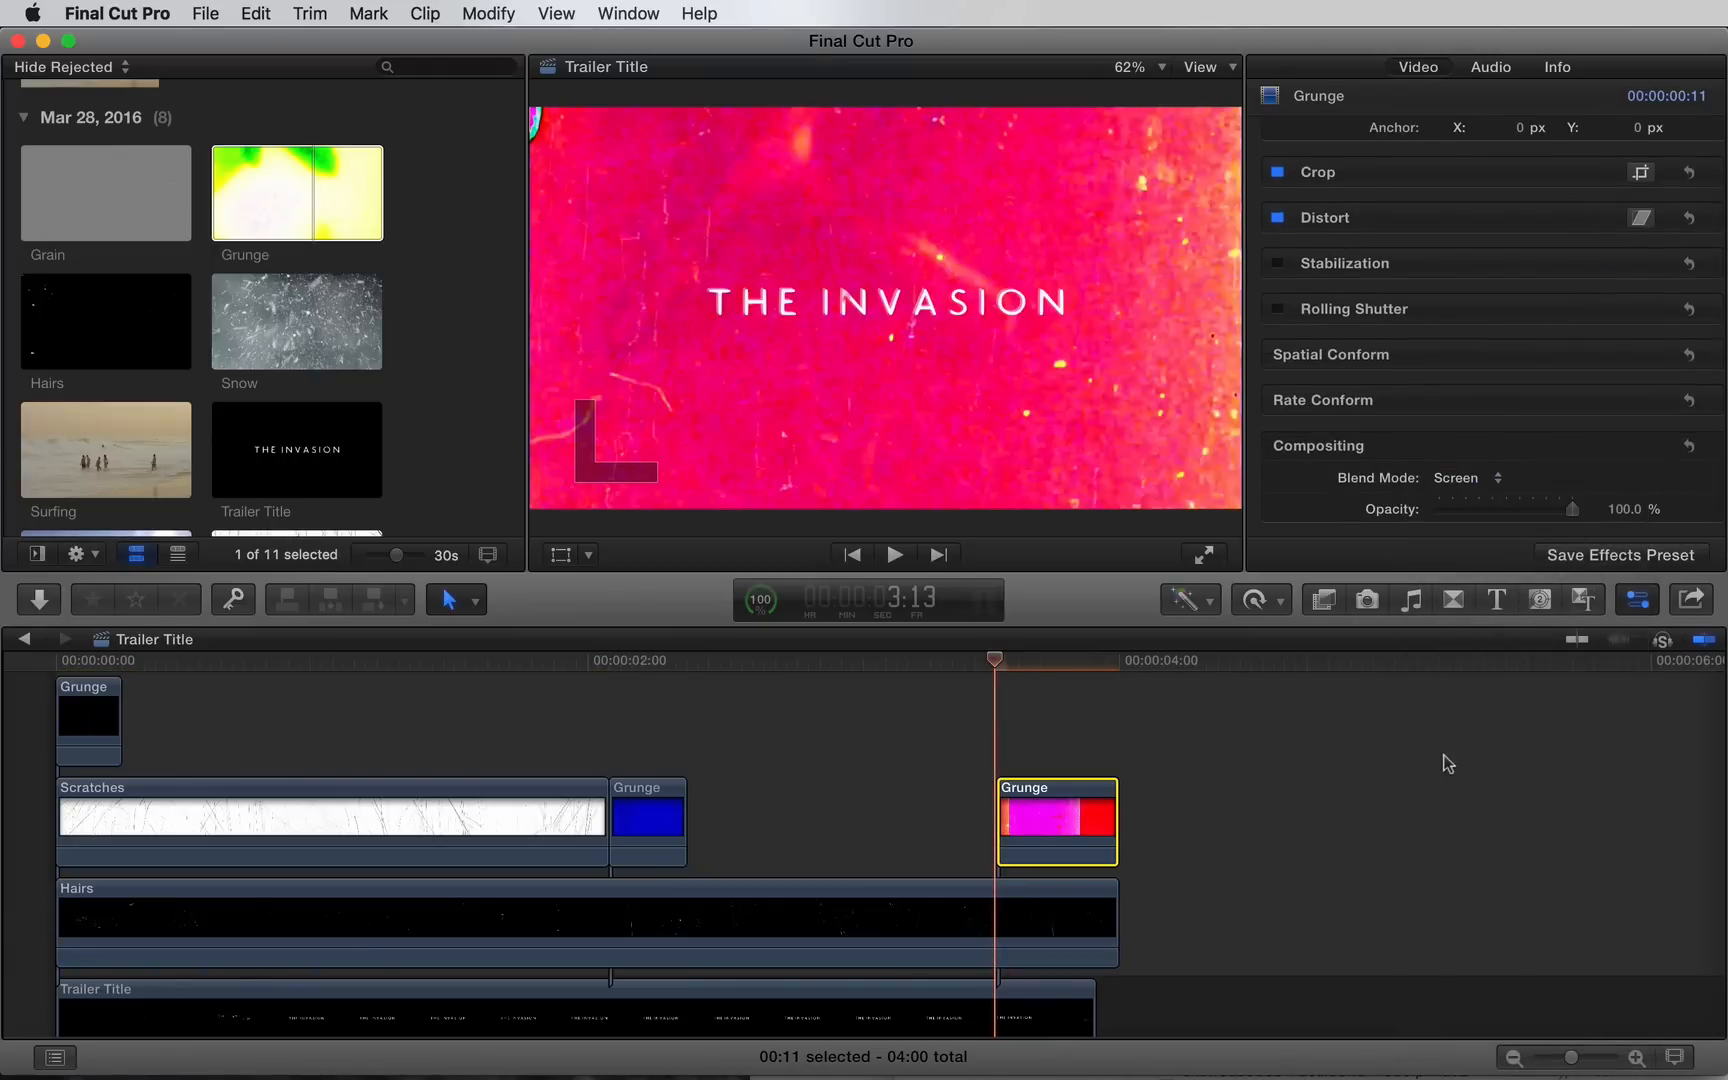
pyautogui.click(104, 192)
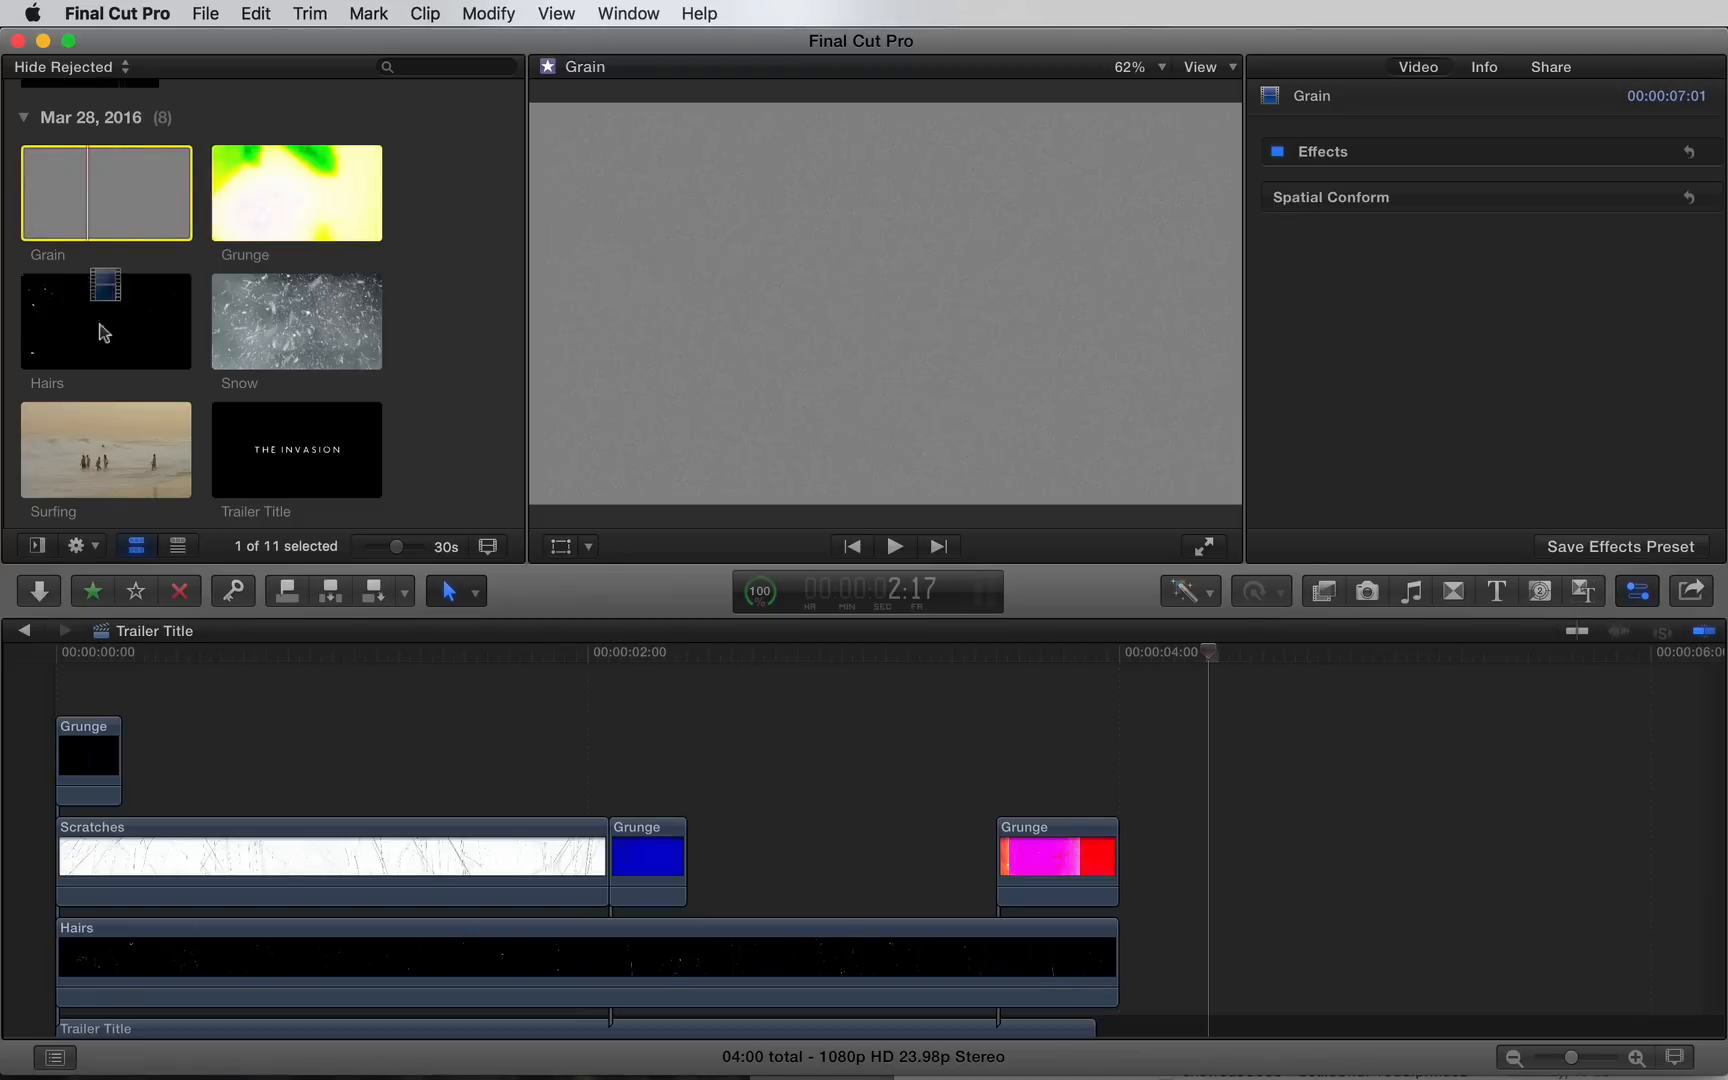